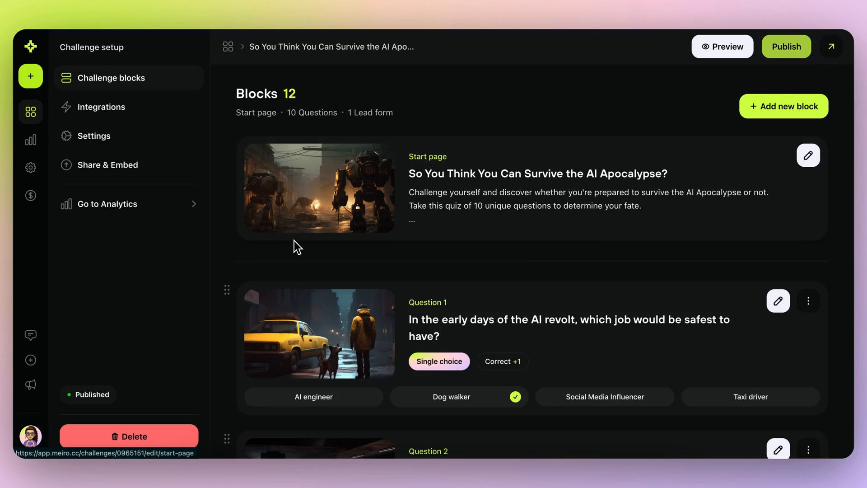
Step: Bring up the 'Let's make something new' chooser for a test or quiz
scroll(down, 3)
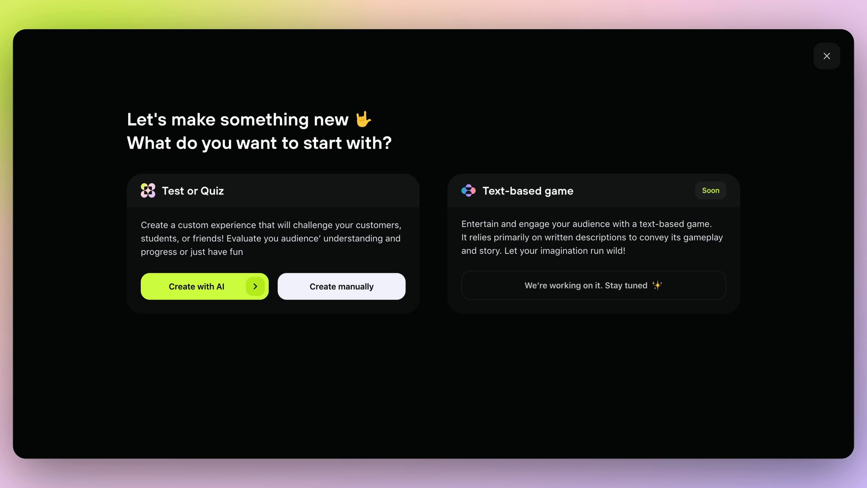
mouse_move(157, 124)
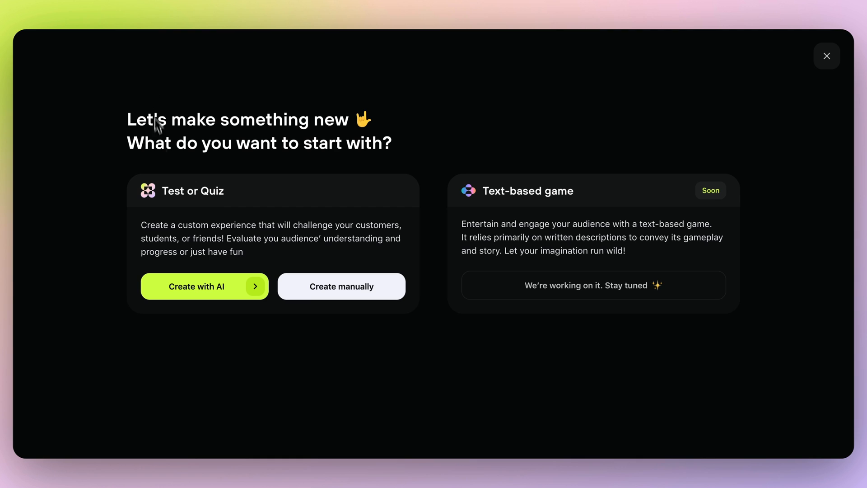
Step: Start an AI-created quiz based on a YouTube video about dinosaur knowledge
click(196, 286)
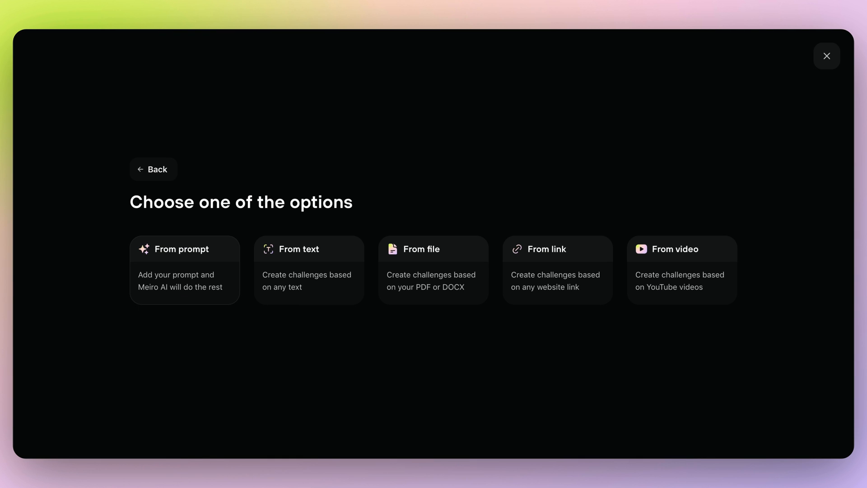
mouse_move(236, 291)
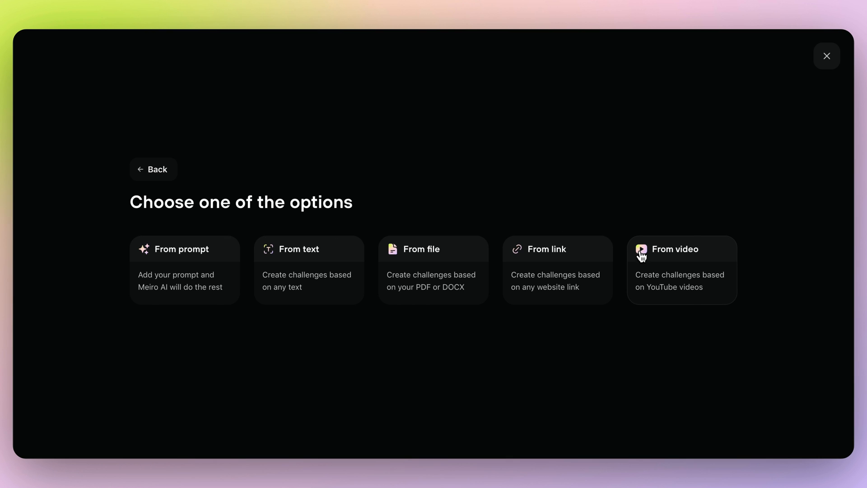
click(674, 249)
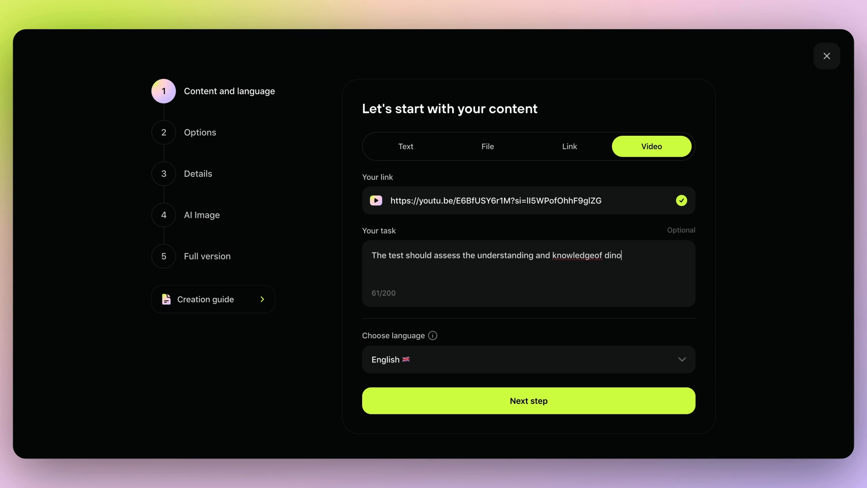
Step: Keep the defaults of 15 questions, 3 choices and 2 results and reach the Details step
click(528, 400)
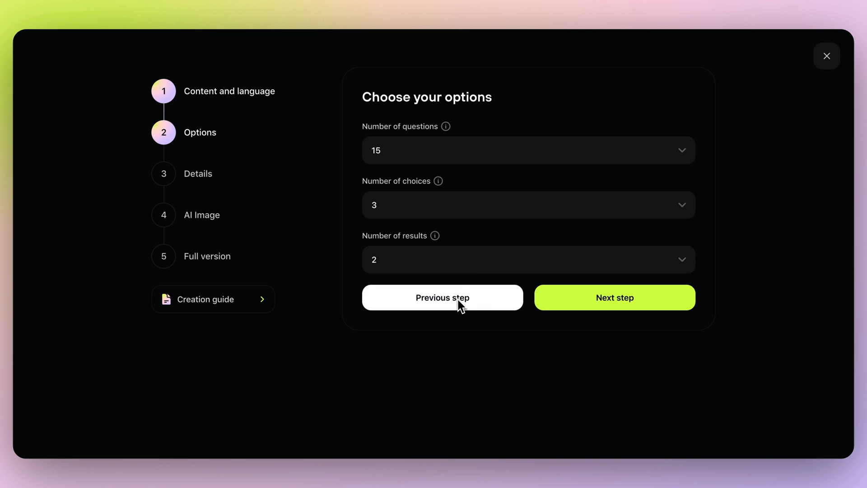
click(614, 297)
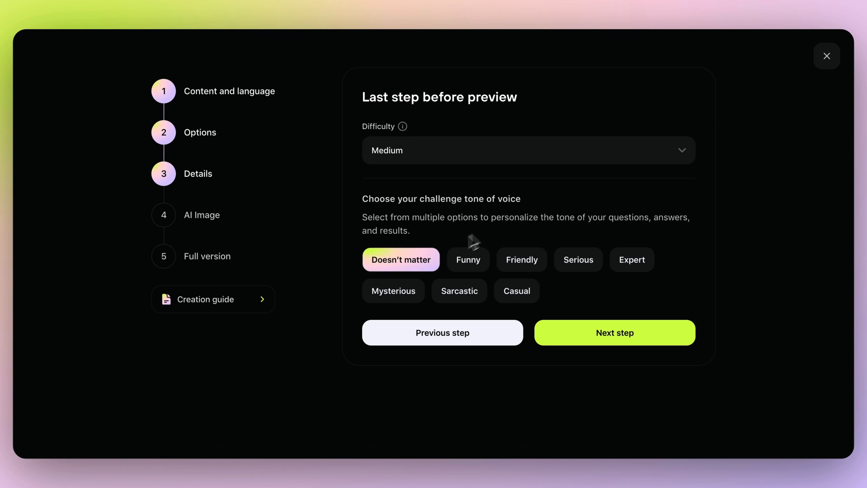
mouse_move(521, 260)
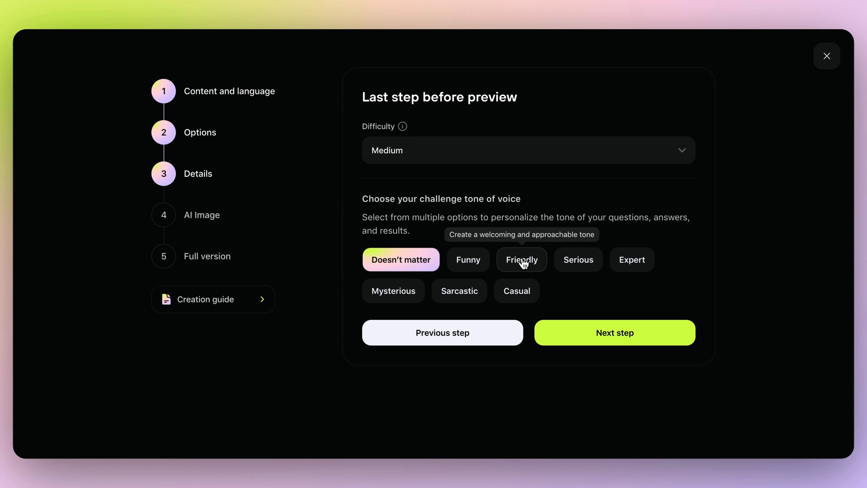
Step: Generate the quiz with a photographic 'T-Rex photorealistic' cover image via Start AI magic
click(614, 333)
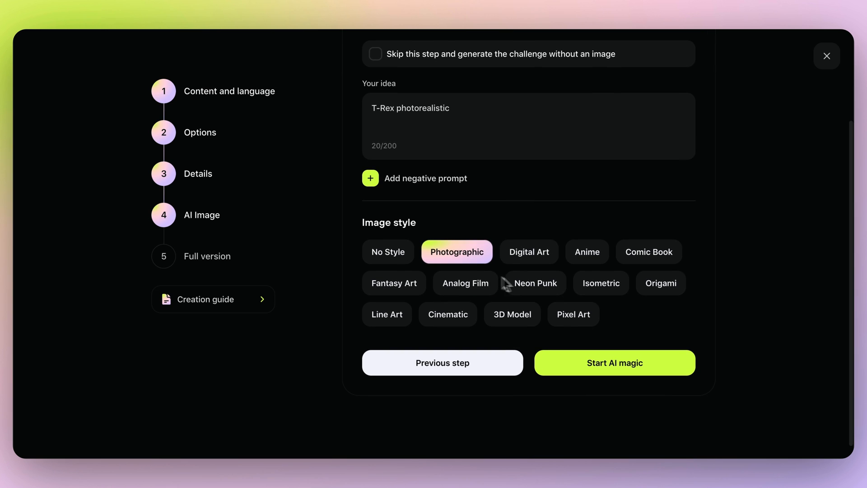
mouse_move(576, 388)
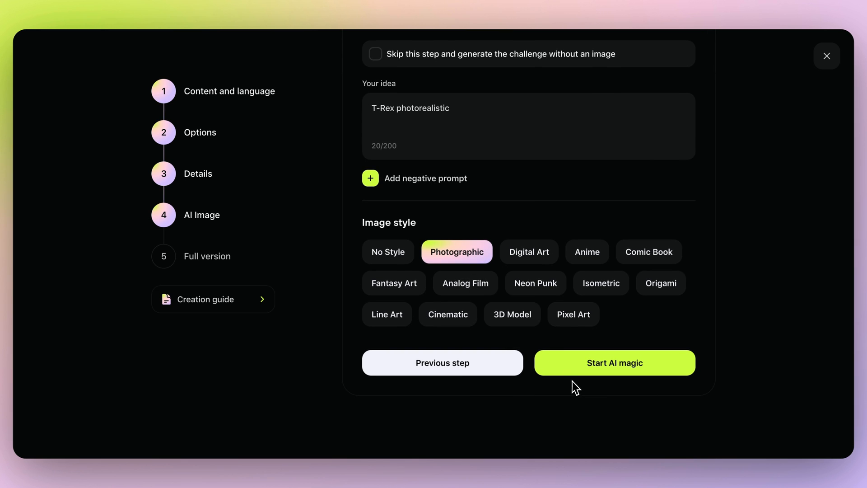
click(614, 363)
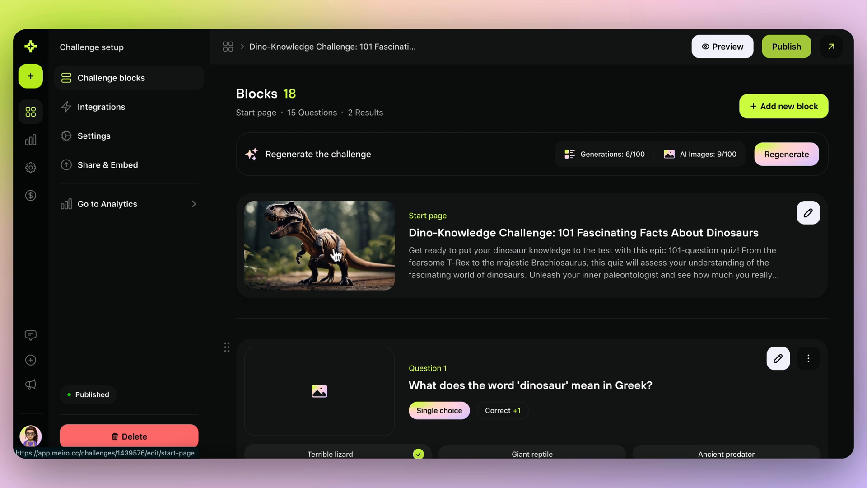
click(722, 46)
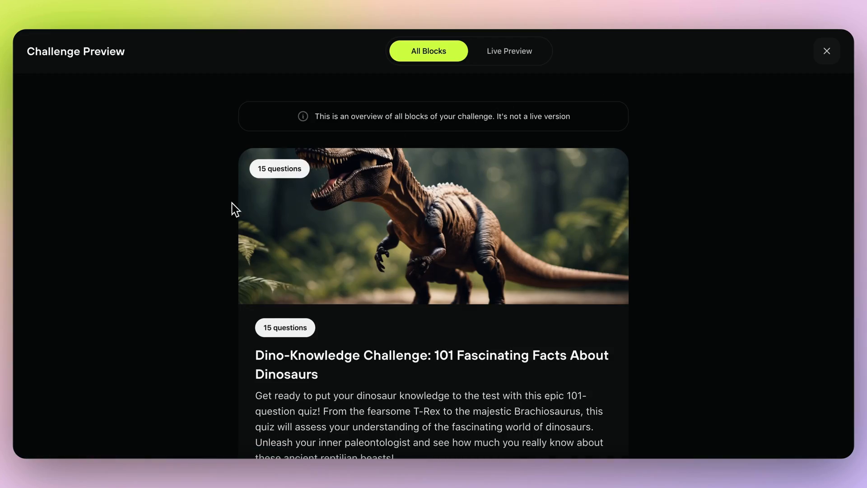
click(827, 50)
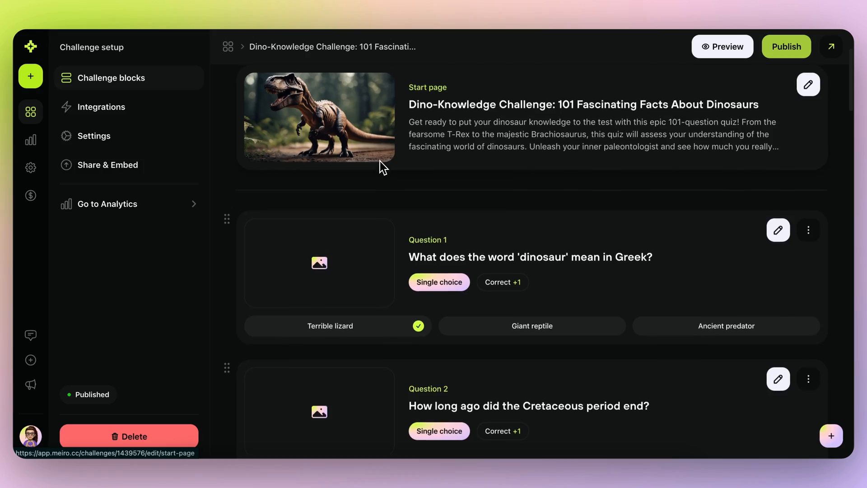
scroll(down, 3)
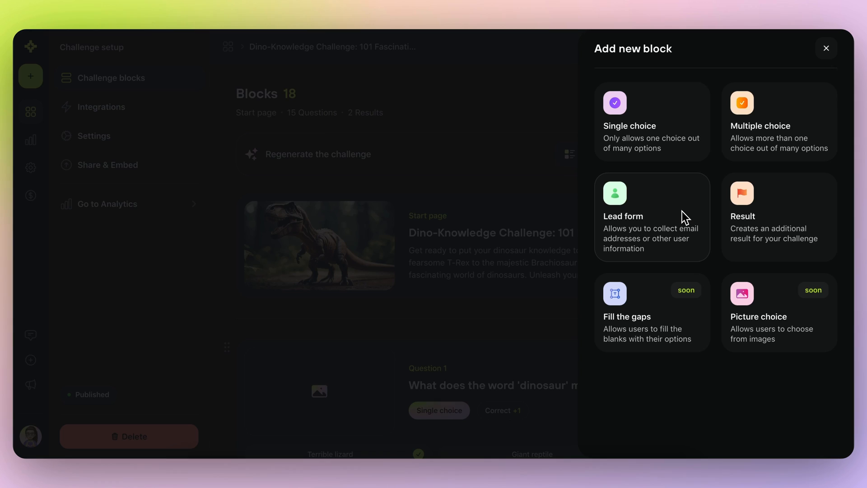
mouse_move(733, 218)
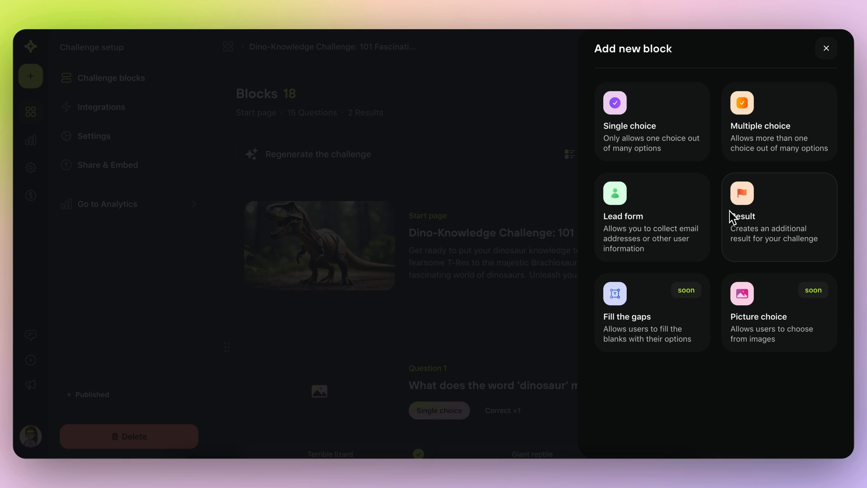
mouse_move(731, 224)
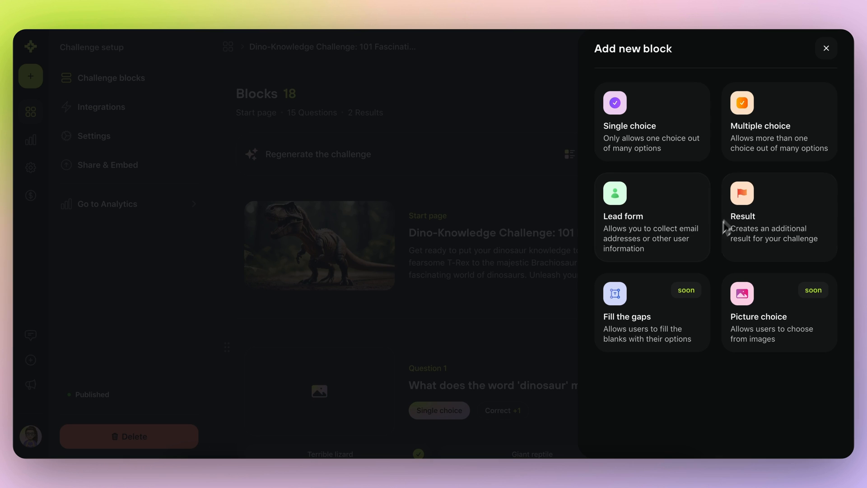
mouse_move(747, 299)
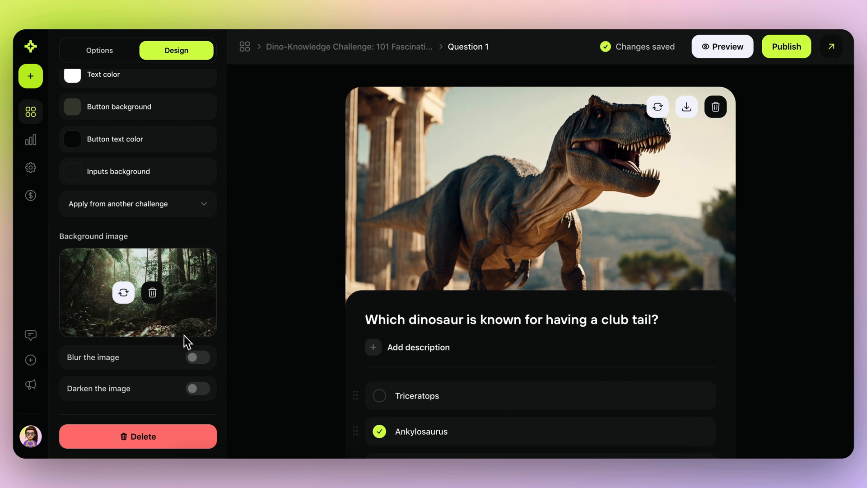
Step: Show the challenge's public link and embed code in Share & Embed
click(196, 357)
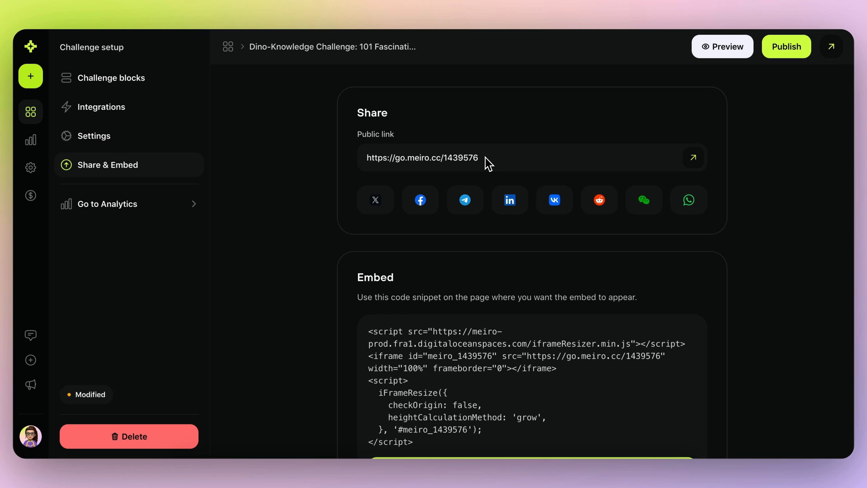
scroll(down, 3)
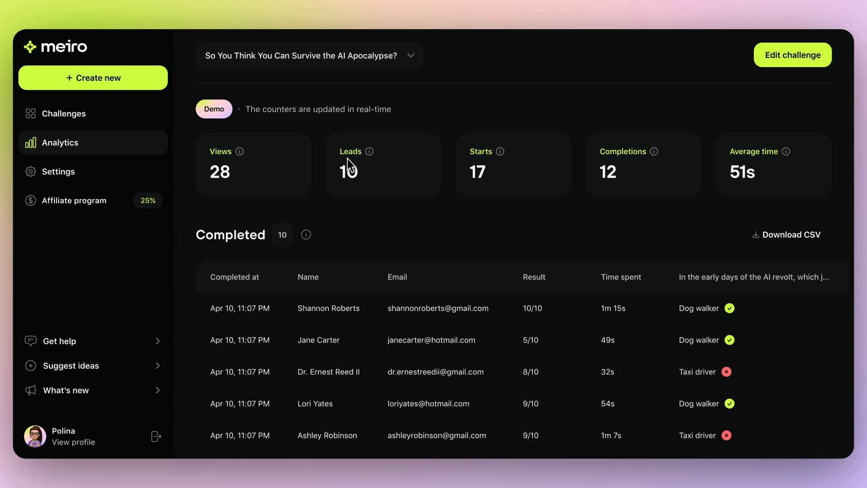
Step: Scroll through the counters and the Completed responses table with scores and CSV download
scroll(down, 3)
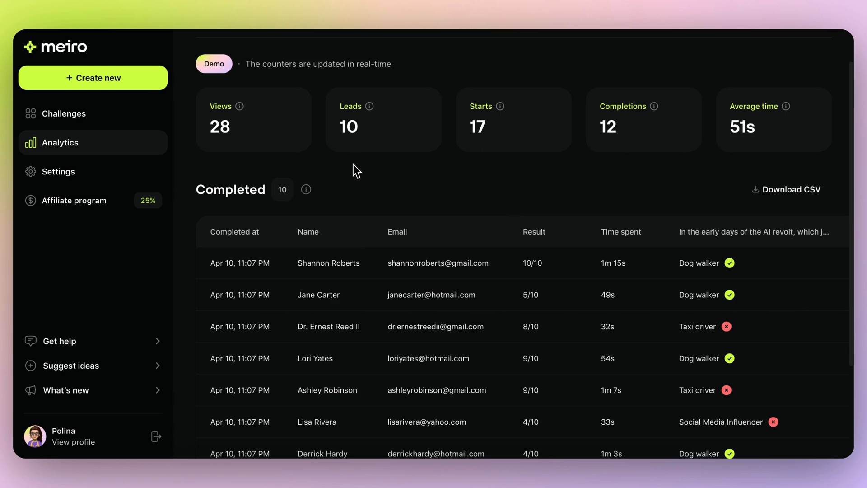